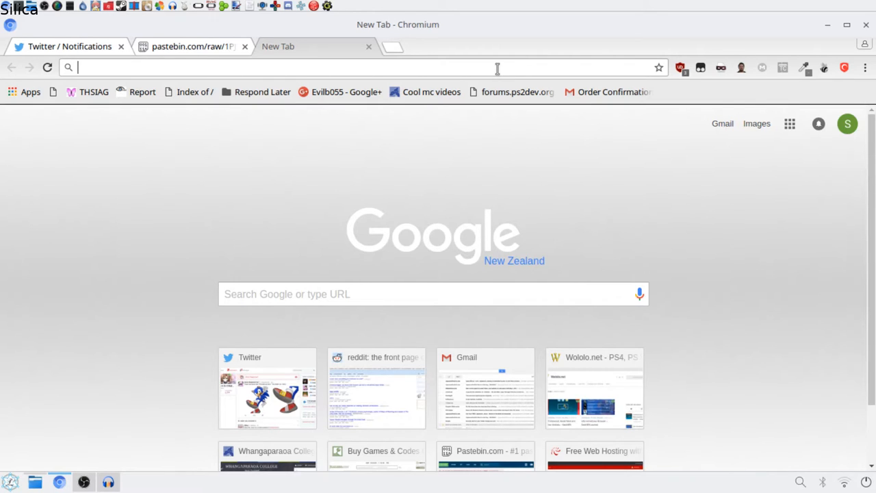
Navigate to the shared Drive link and download SKYPE.zip (245 KB)
text(https://drive.google.com/open?id=0B8wXQbm9DD-6blQ0aEpESFpyZlU)
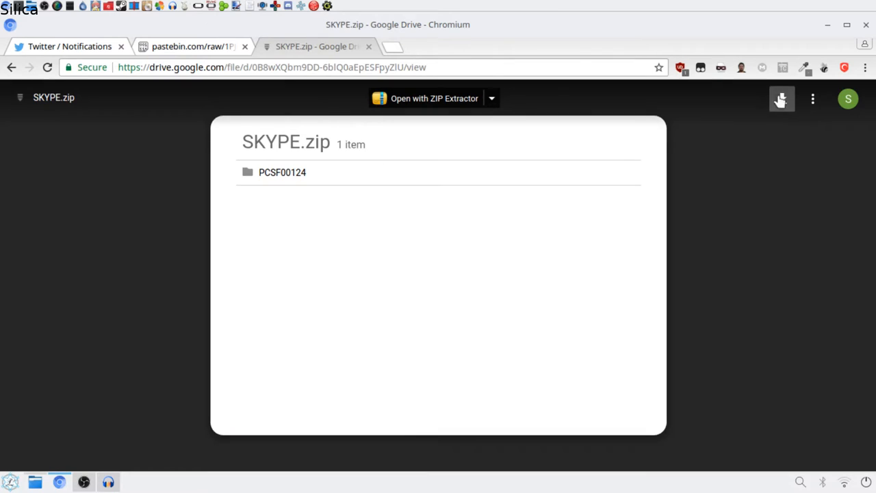
click(782, 99)
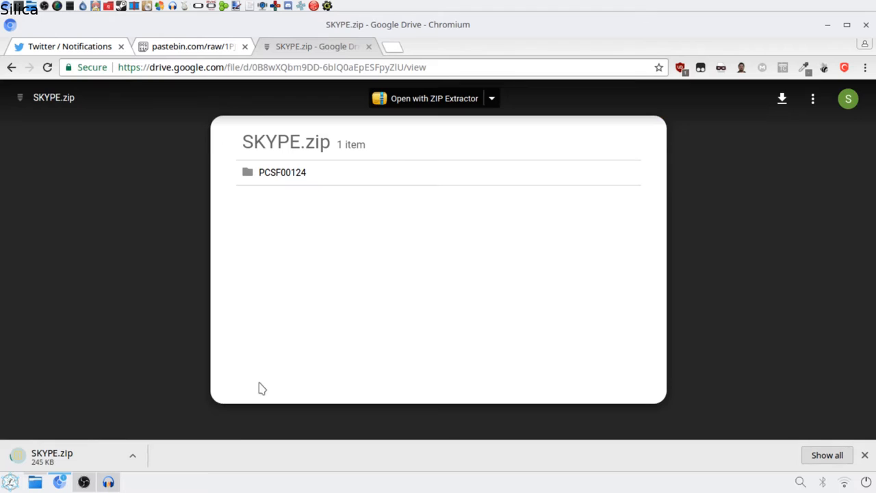
mouse_move(298, 359)
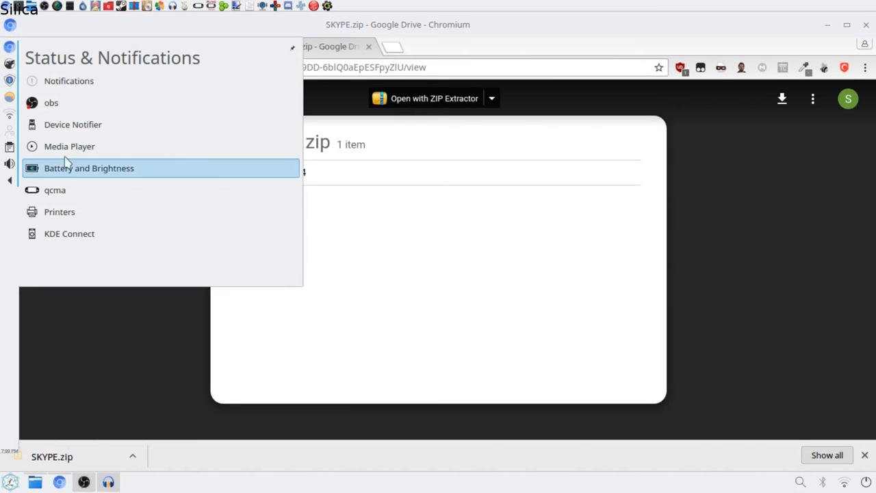
Load SKYPE.zip from the download bar into Ark and start an Extract
click(54, 189)
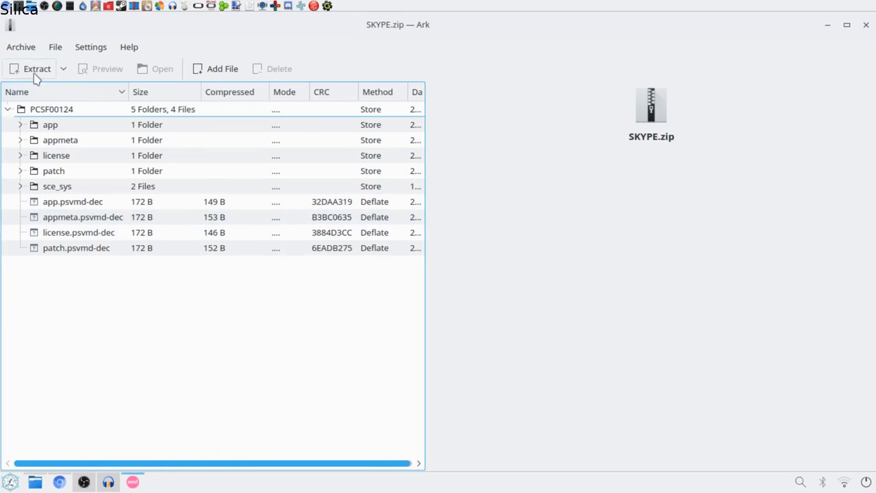
click(37, 69)
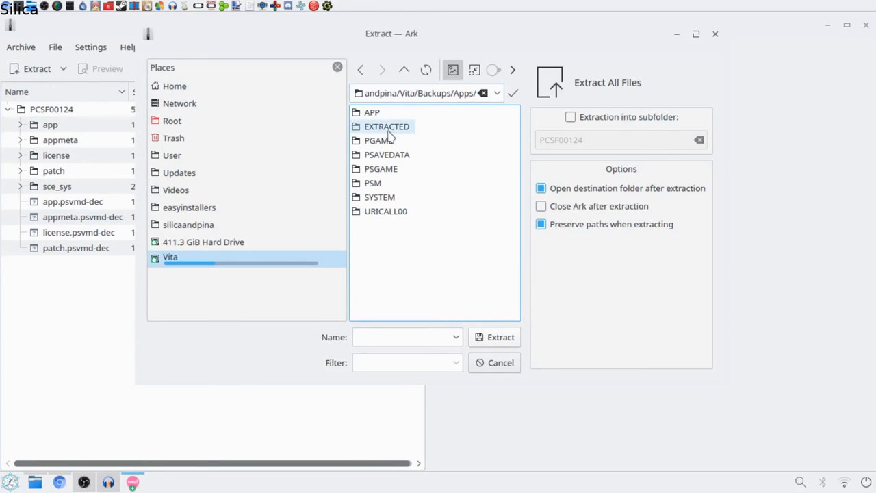
Extract the archive into EXTRACTED/APP of the Vita backups, opening the destination afterward
double_click(387, 126)
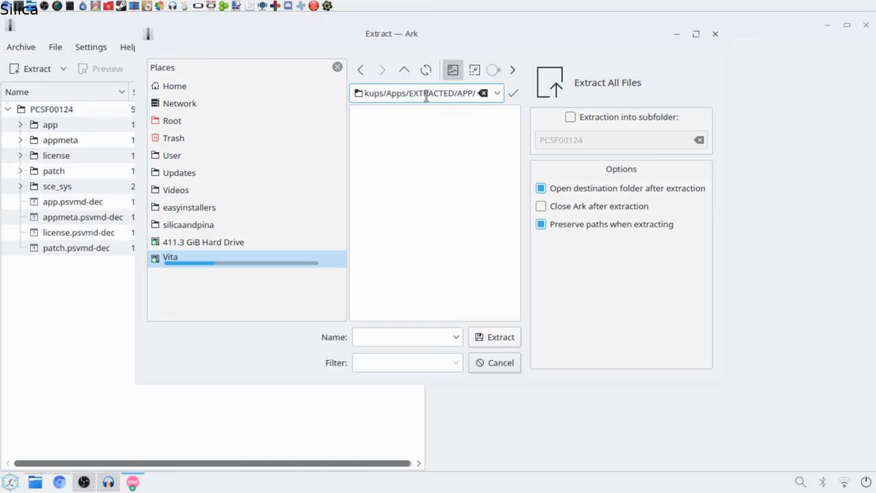
mouse_move(382, 120)
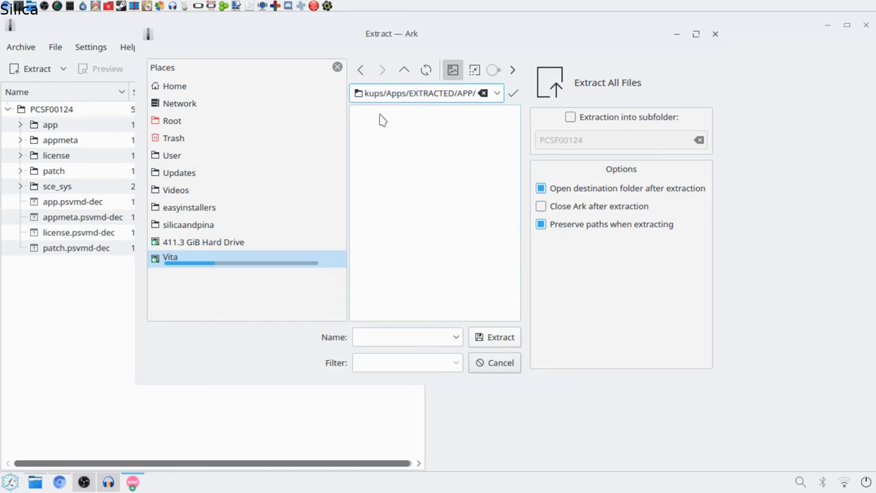
mouse_move(290, 121)
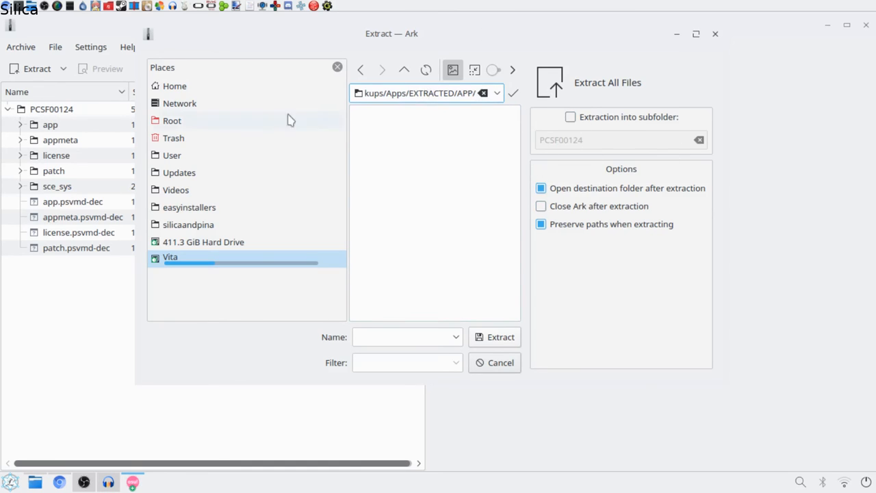
mouse_move(402, 189)
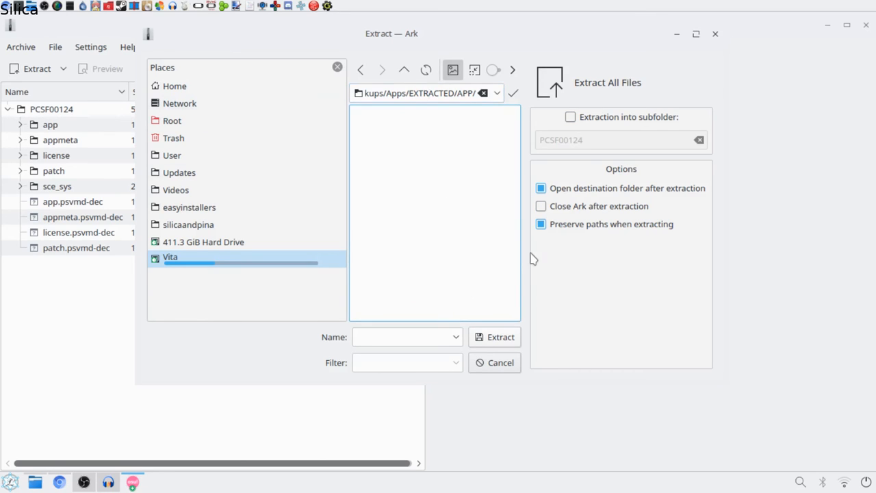
mouse_move(452, 184)
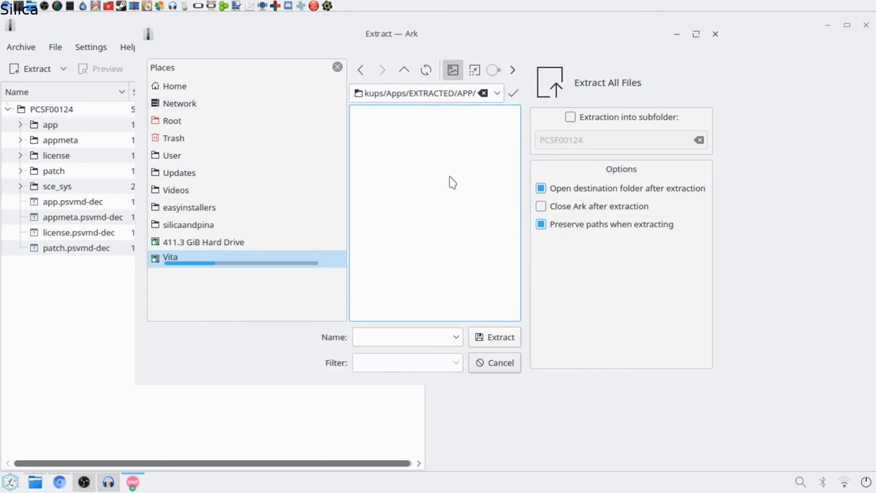
click(495, 337)
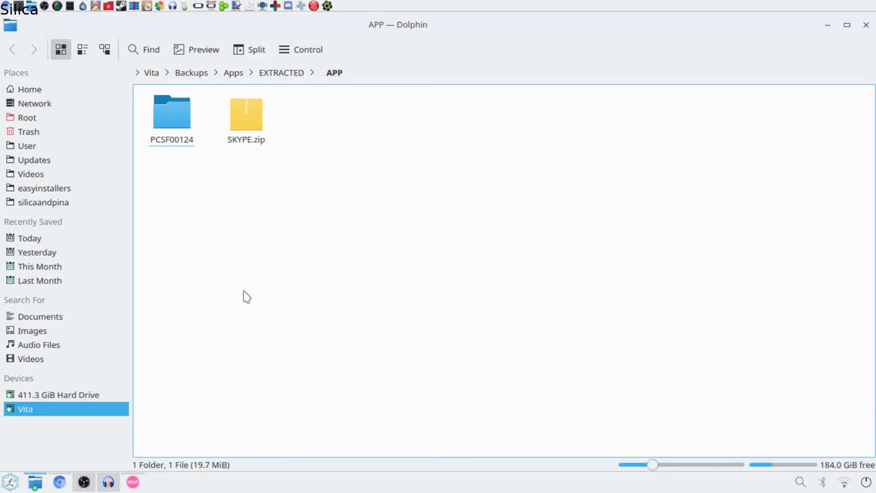
Delete SKYPE.zip leaving only PCSF00124 in APP, and launch PSVImgTools
right_click(246, 115)
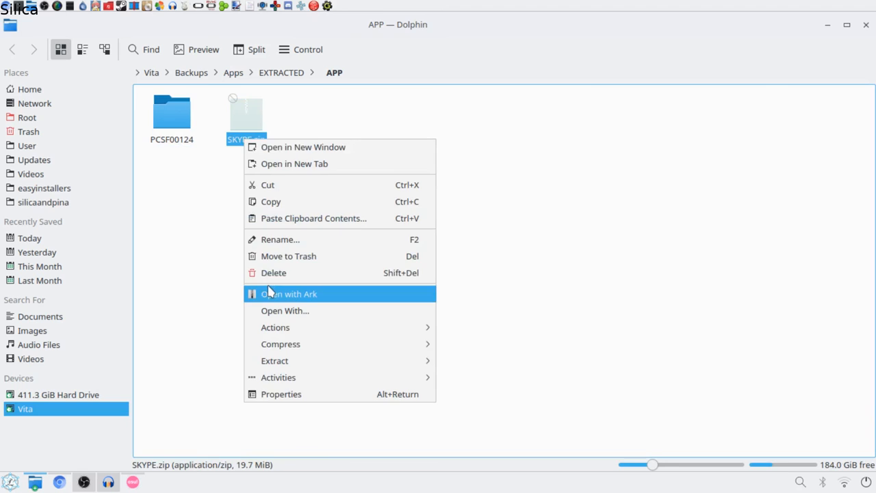
click(274, 273)
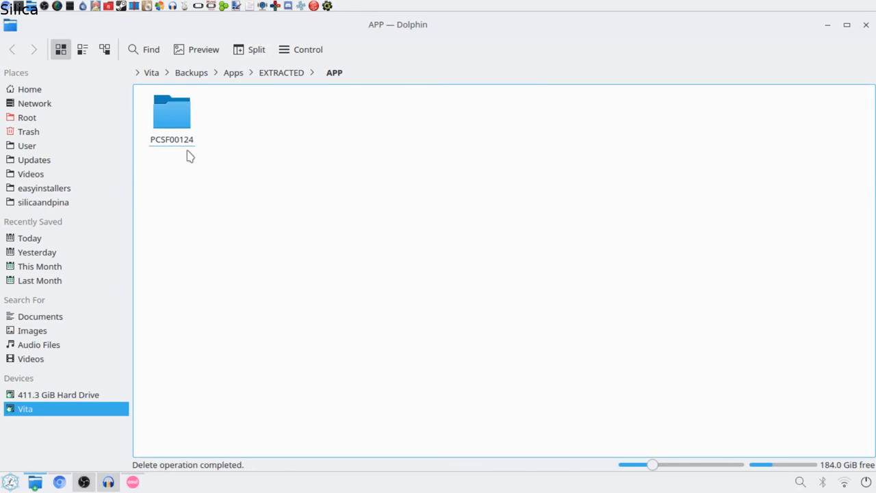
double_click(173, 112)
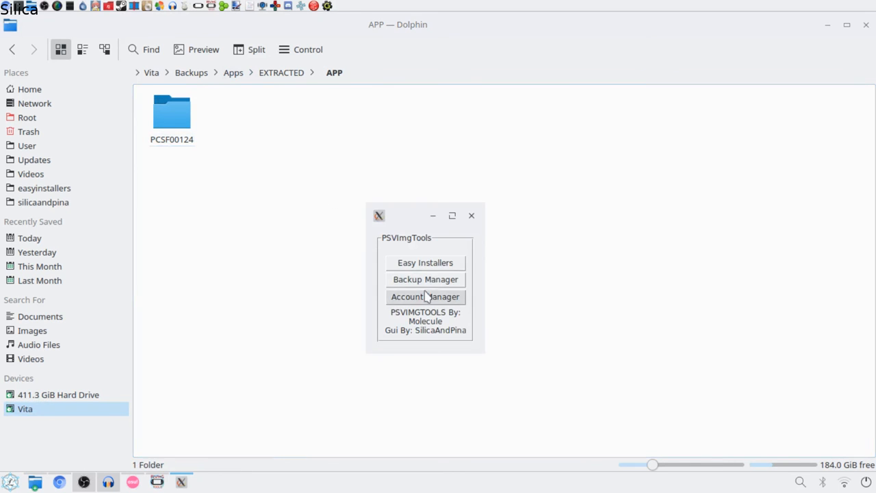
In Backup Manager, Sign & Pack the Skype (PCSF00124) backup to the chosen account
click(425, 279)
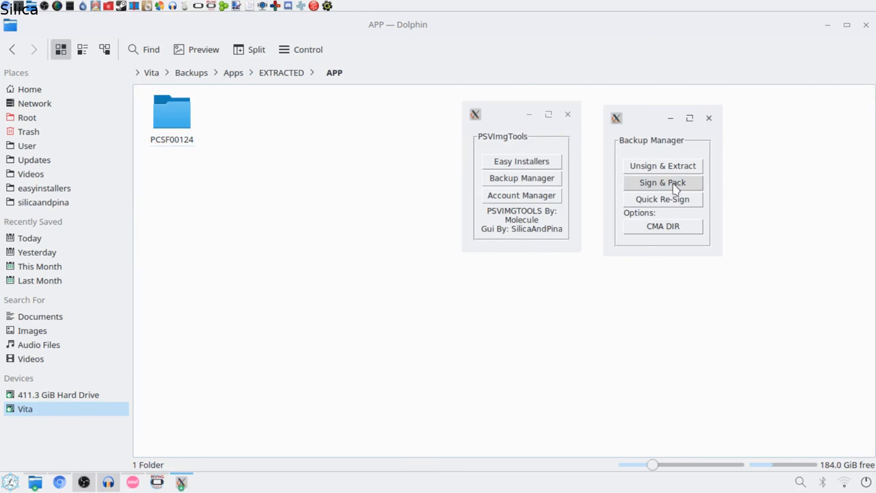
click(663, 182)
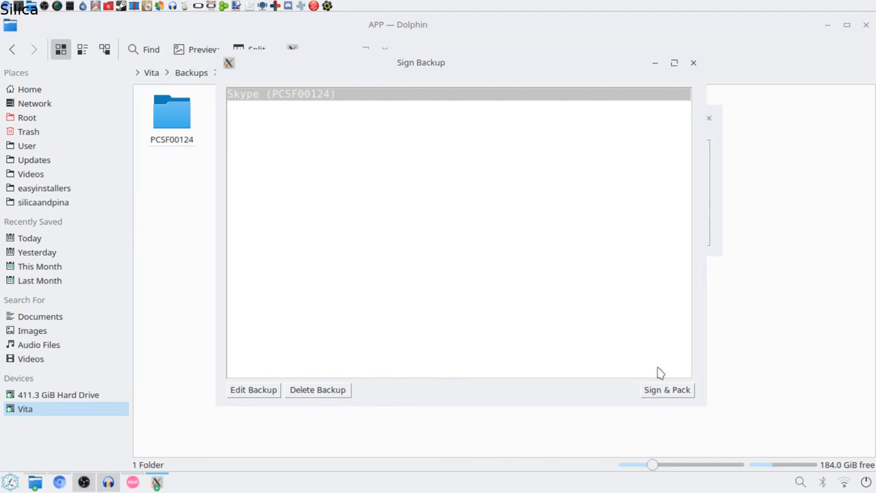
click(667, 388)
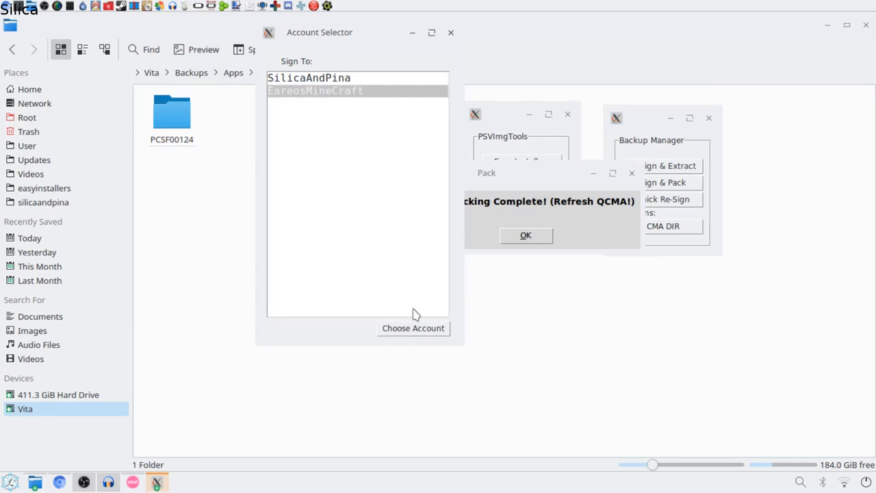
click(526, 236)
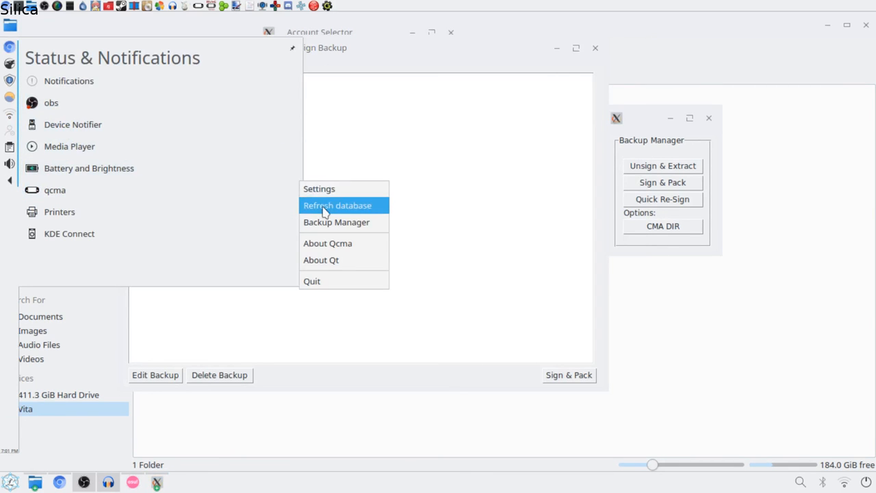
Refresh the QCMA database from the tray icon, adding 1433 items
click(337, 206)
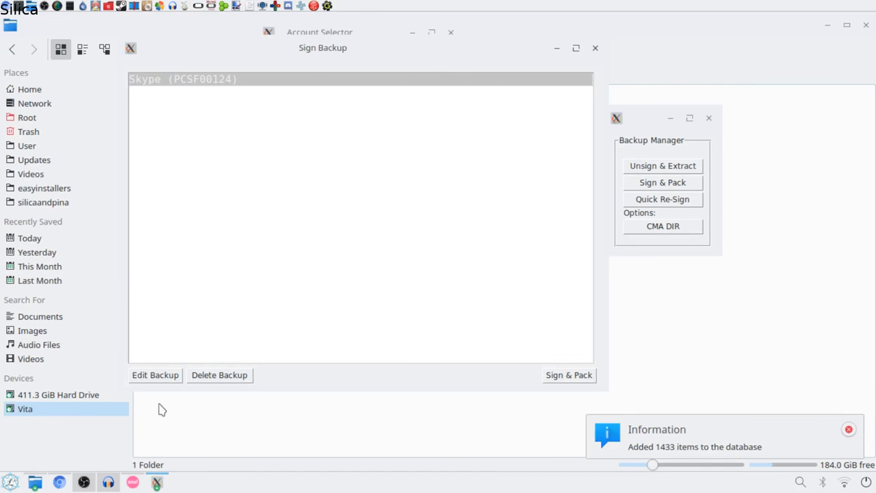